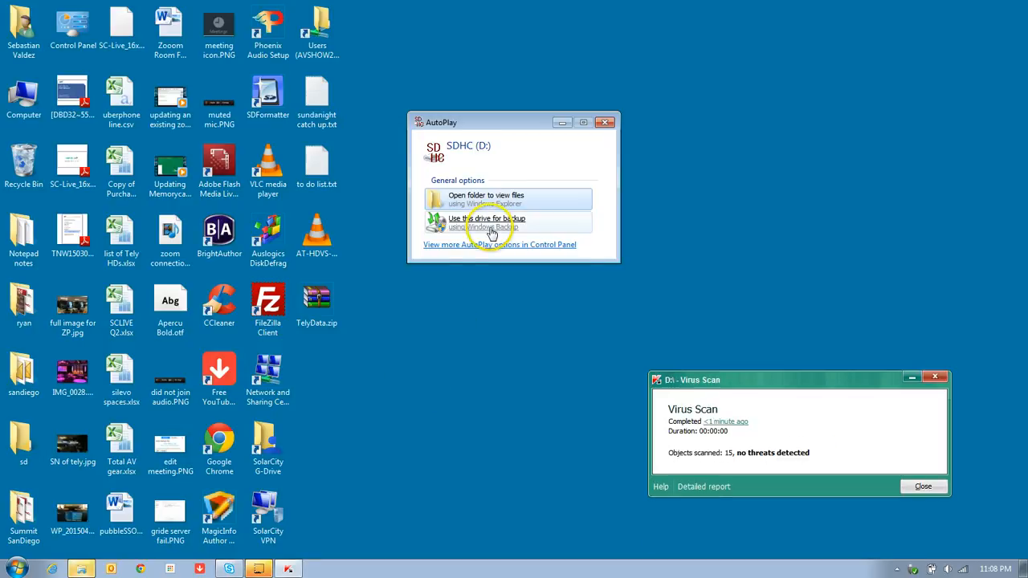
Dismiss the virus scan notice and open SDHC (D:) from AutoPlay to view its files
click(922, 485)
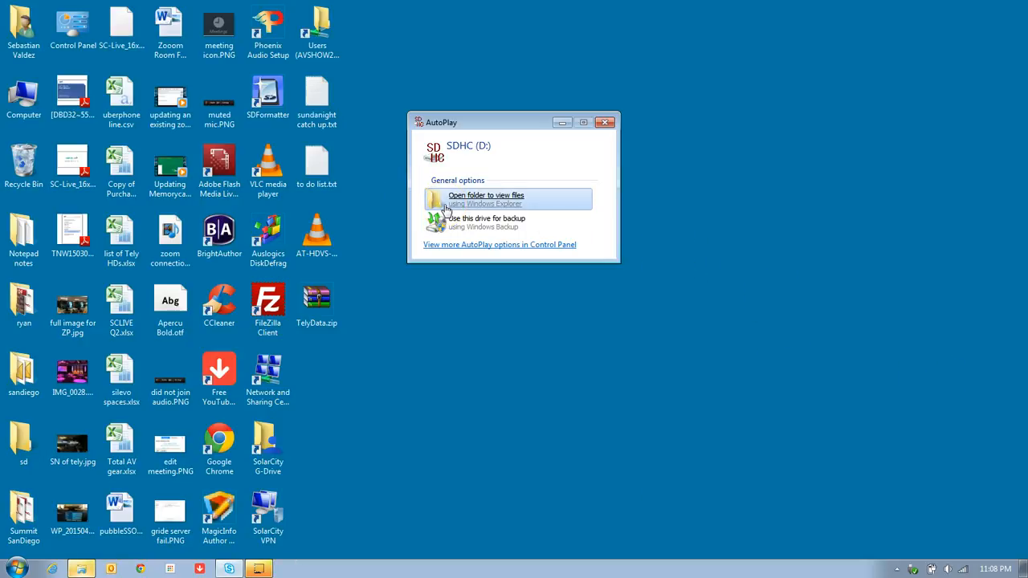
click(485, 196)
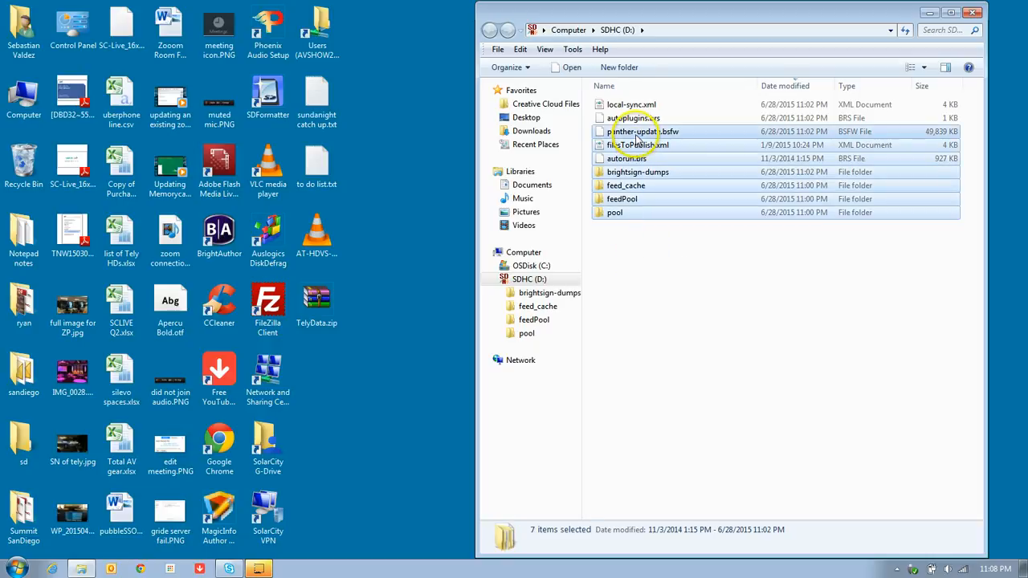
click(392, 347)
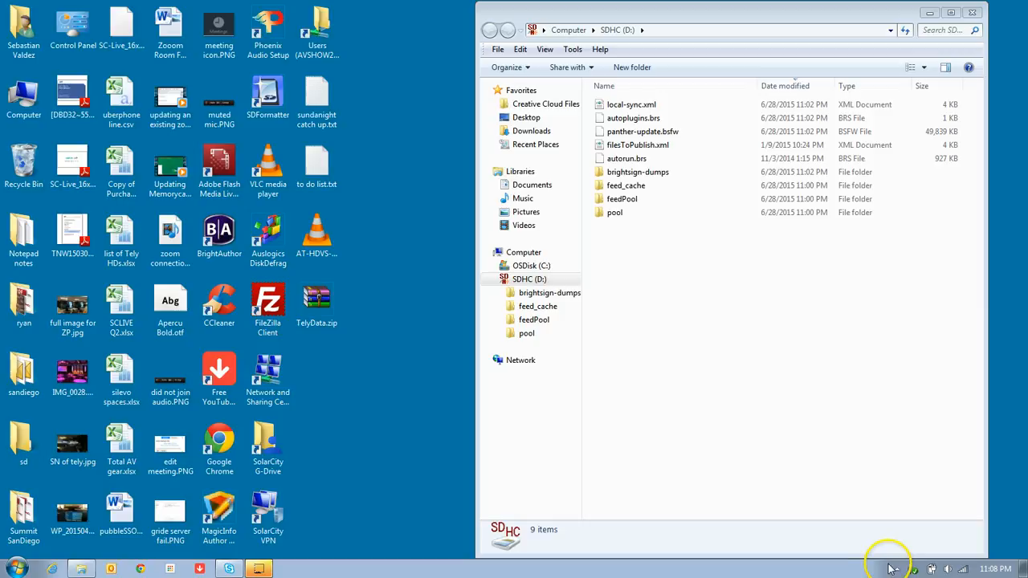
click(916, 569)
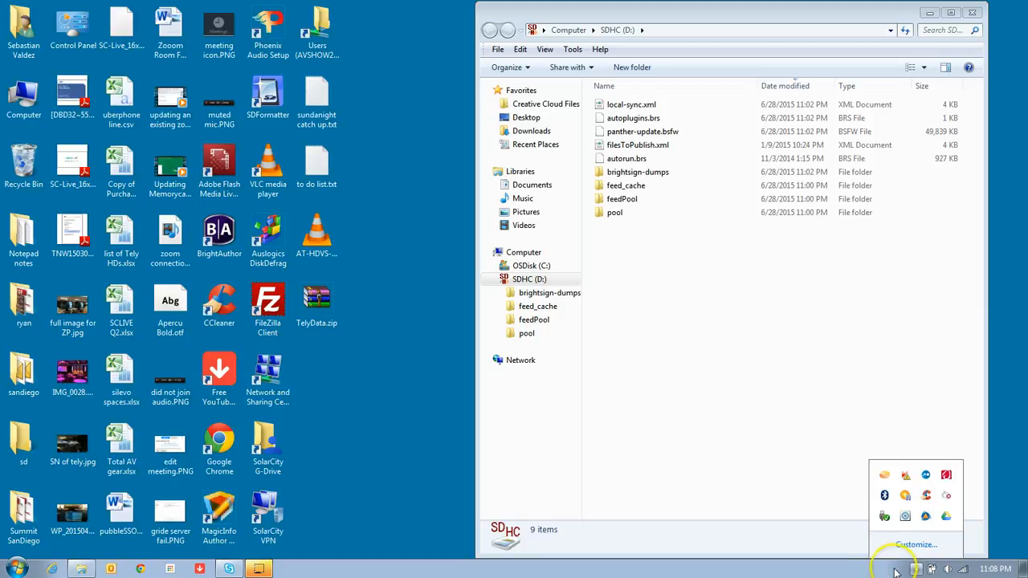
click(932, 568)
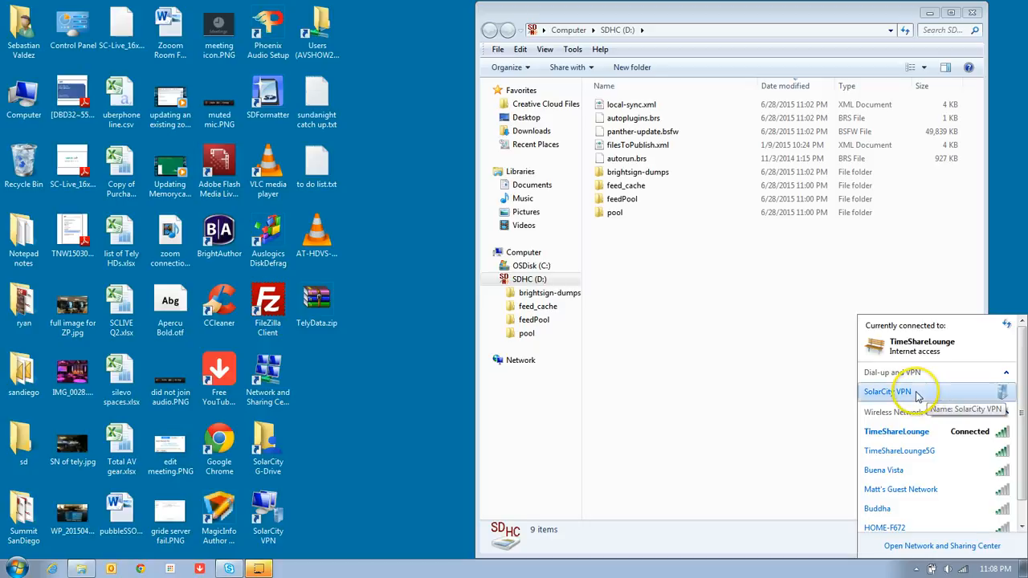
click(915, 392)
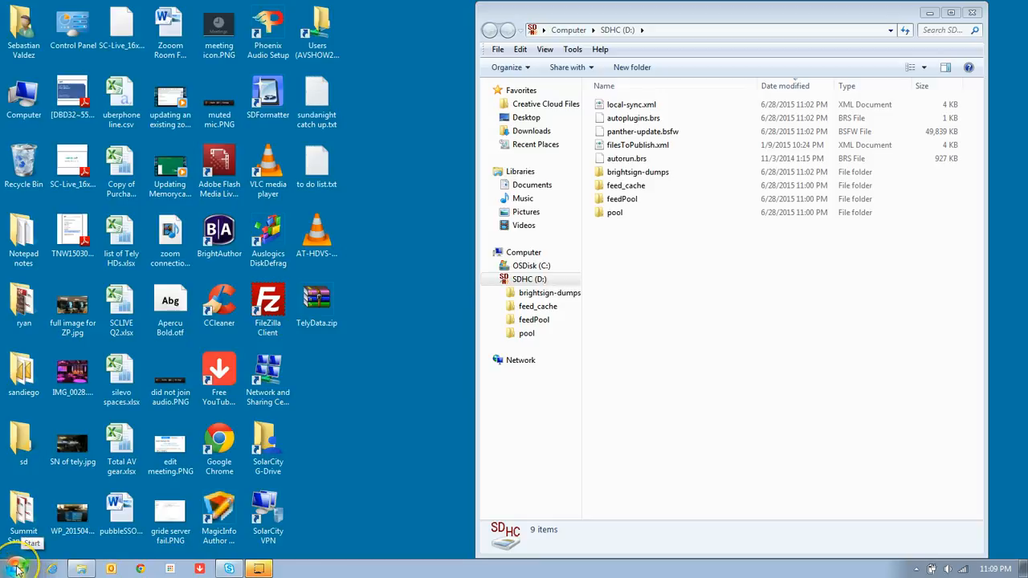
Launch Run from the Start menu to open the photon server's shares in a second window
click(13, 567)
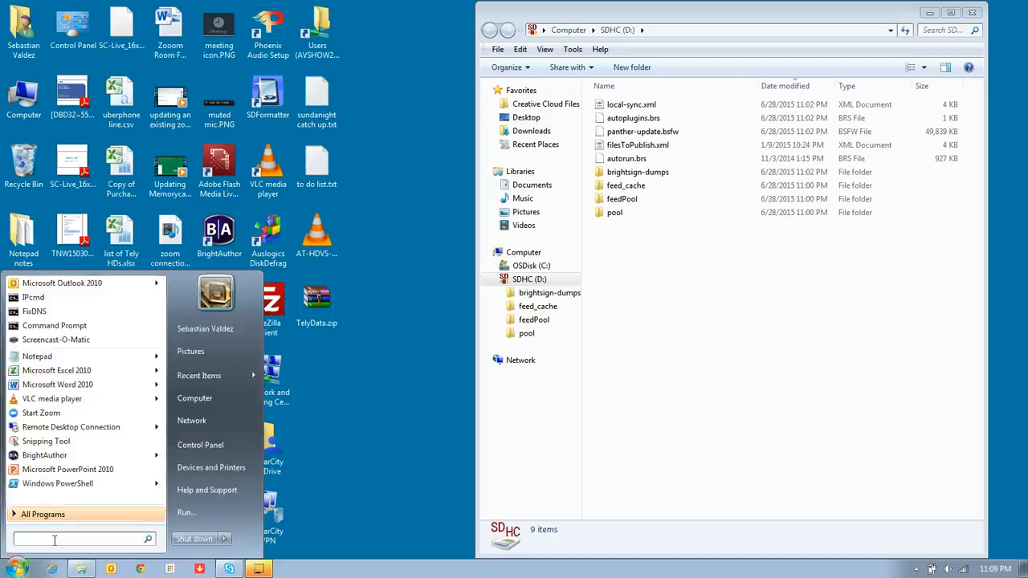
text(run)
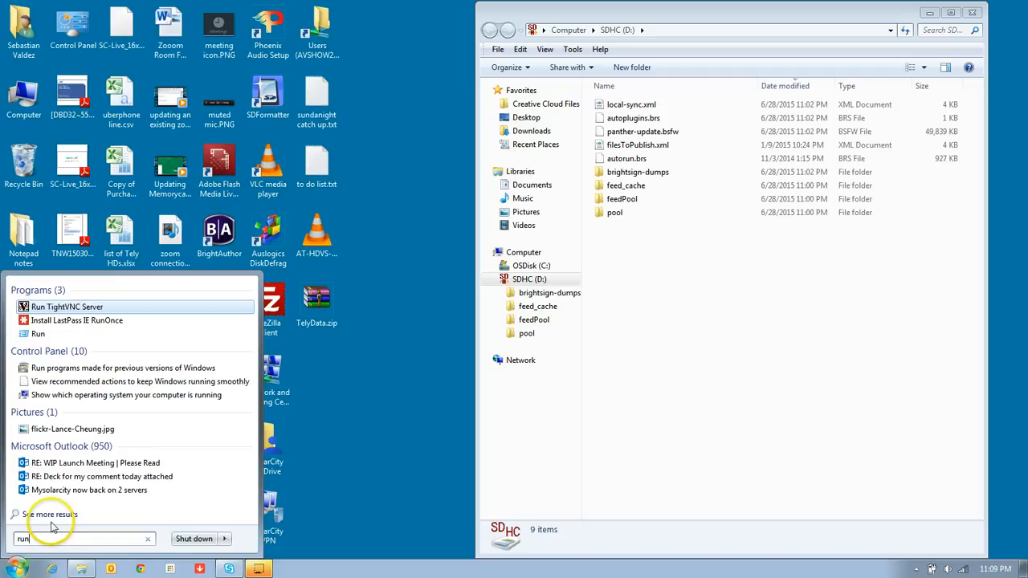
mouse_move(56, 345)
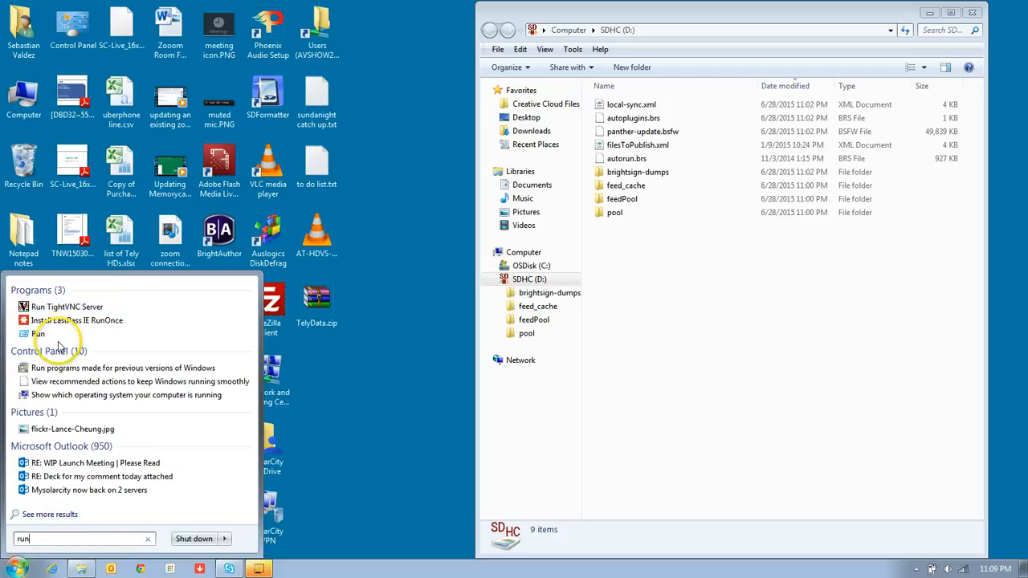
click(39, 332)
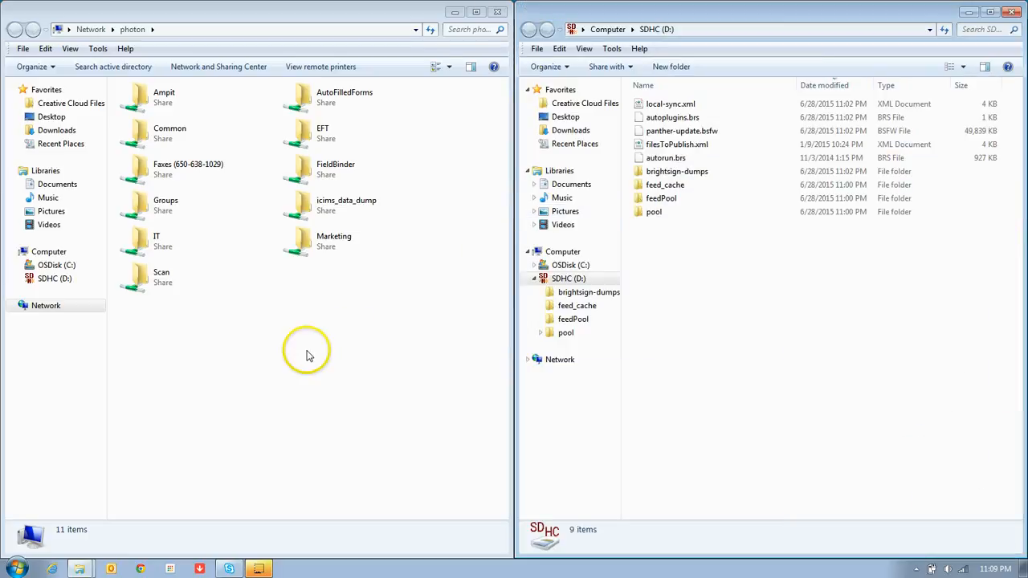
Navigate into Common > mall_videos > 'files for SD card' and select all nine items
click(170, 132)
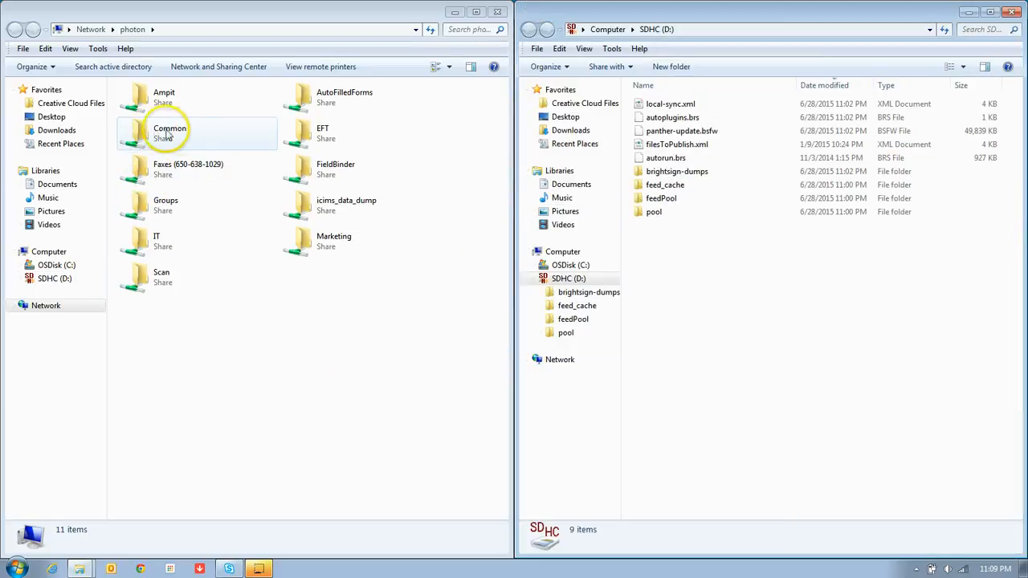
click(170, 132)
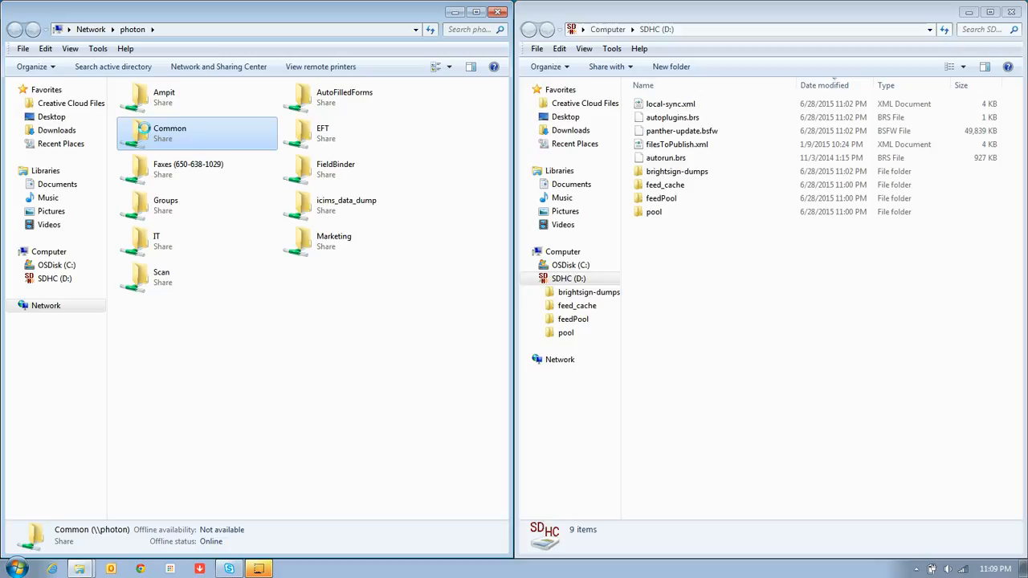
double_click(170, 132)
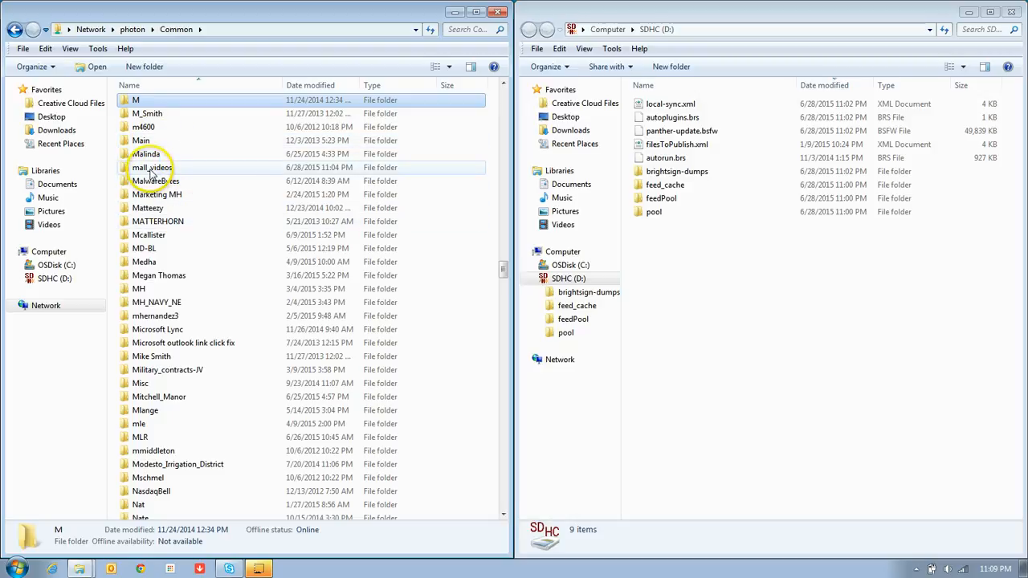
double_click(151, 167)
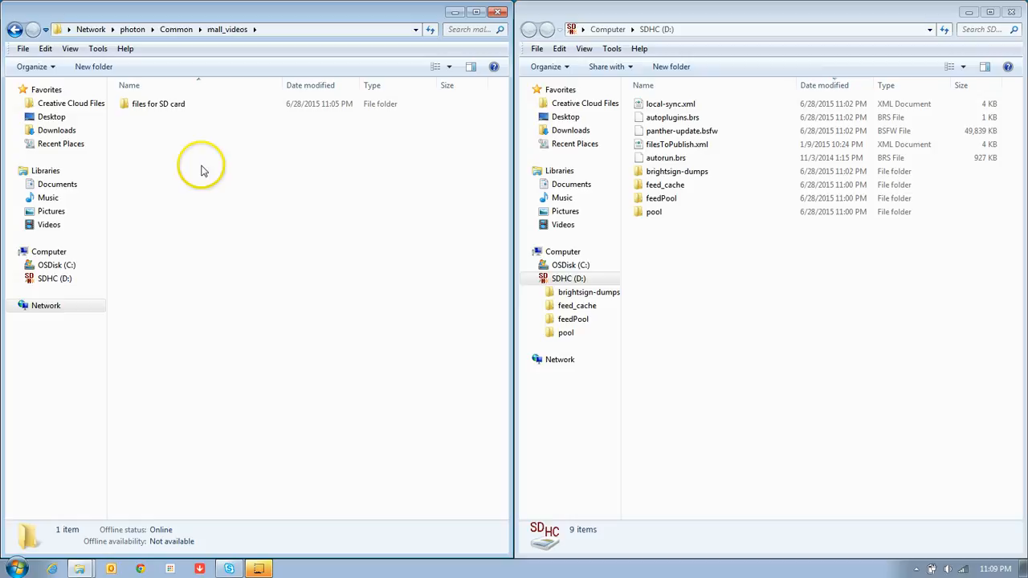
click(157, 103)
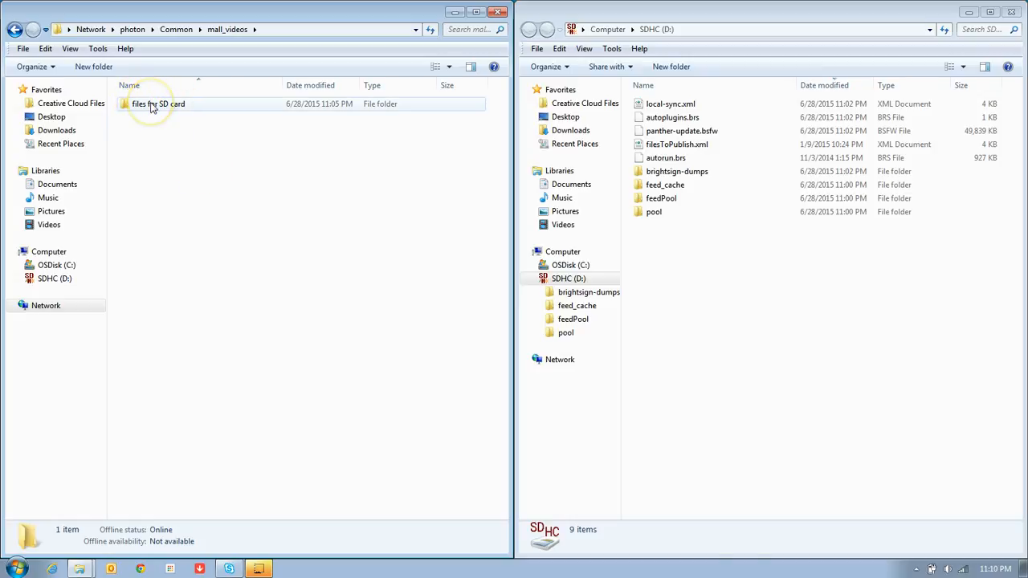
double_click(158, 103)
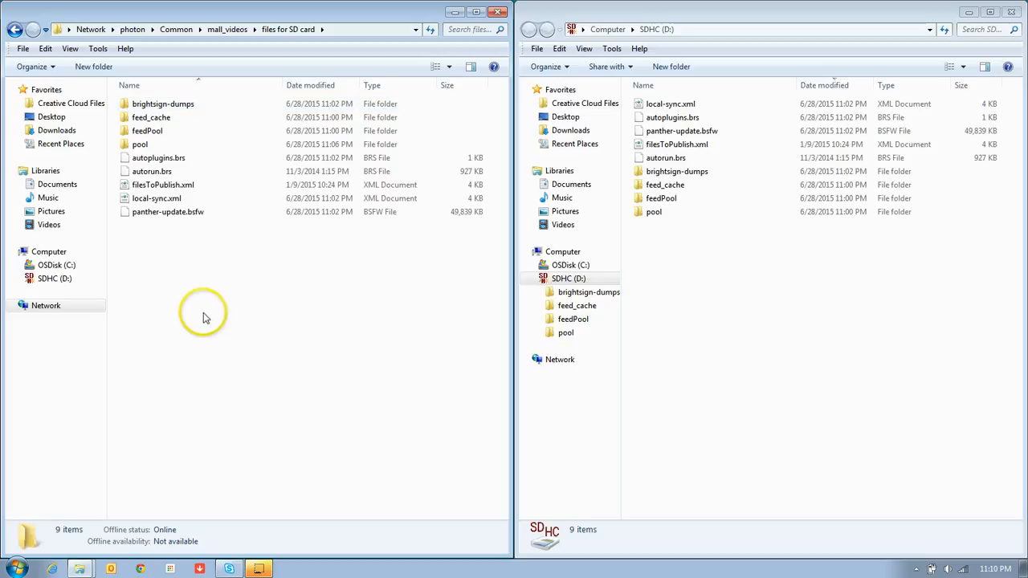
key(ctrl+a)
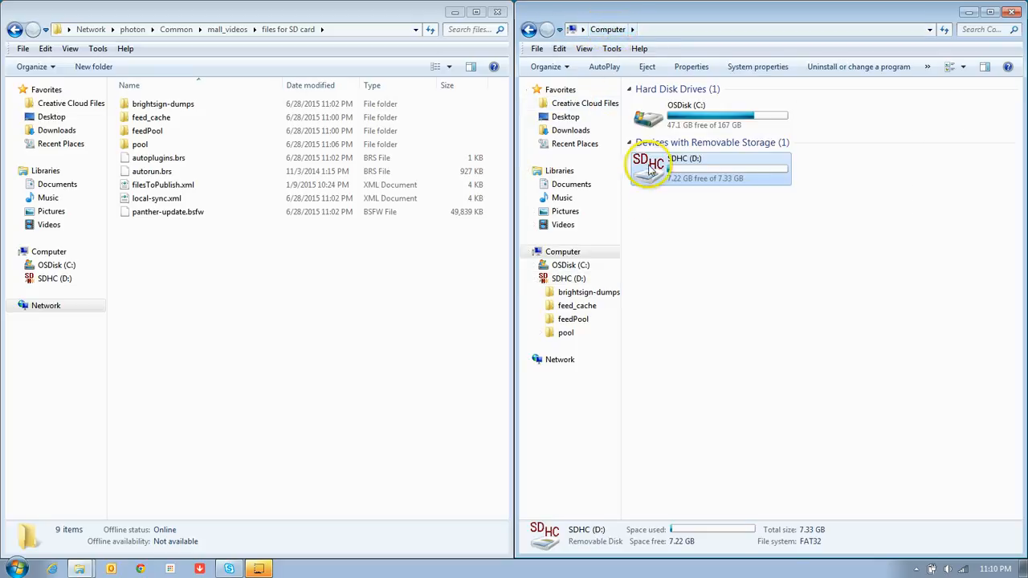
Quick-format SDHC (D:) as FAT32, confirm the warnings, and reopen the now-empty drive
right_click(655, 163)
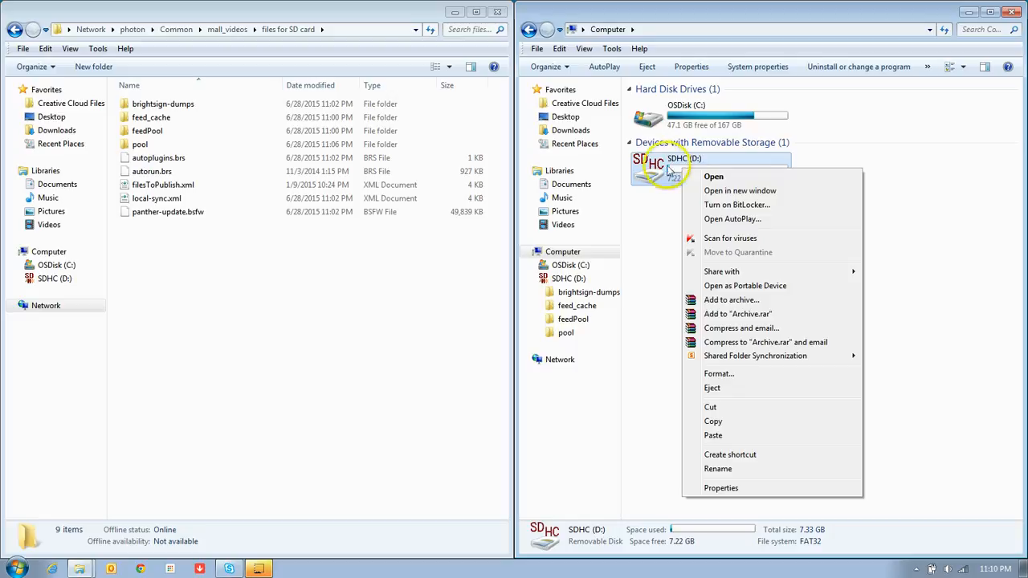
mouse_move(713, 252)
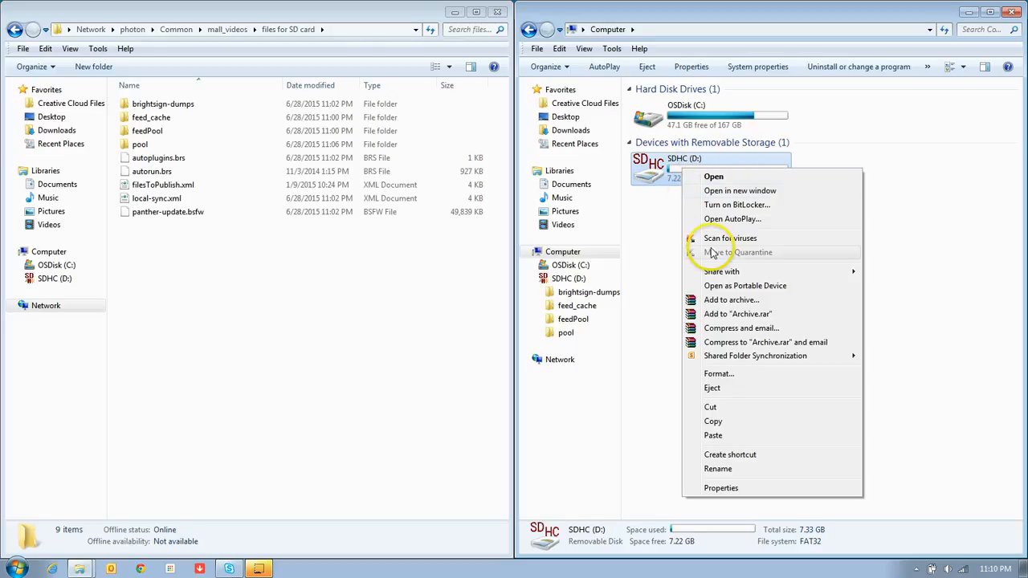
mouse_move(737, 373)
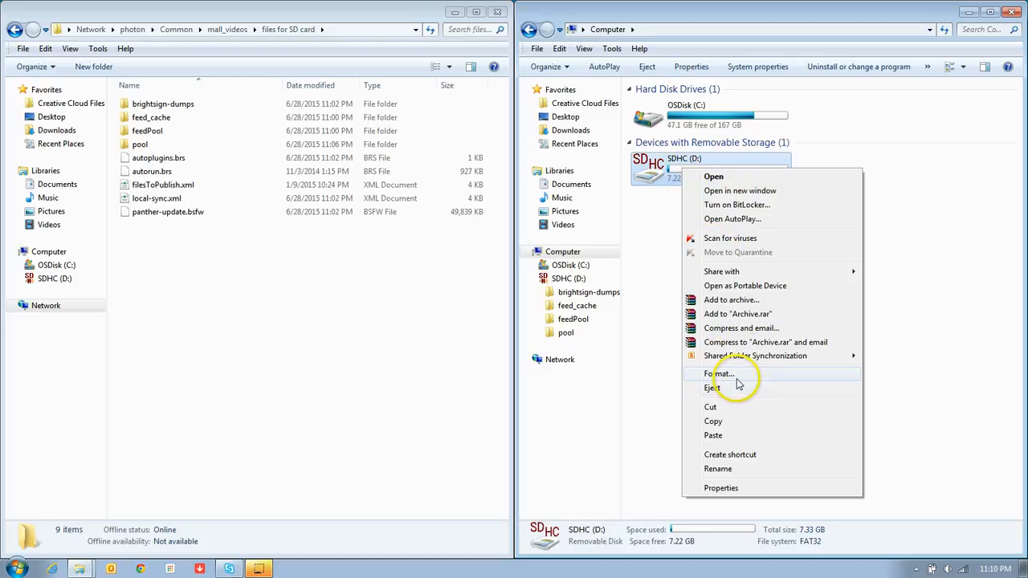
click(720, 373)
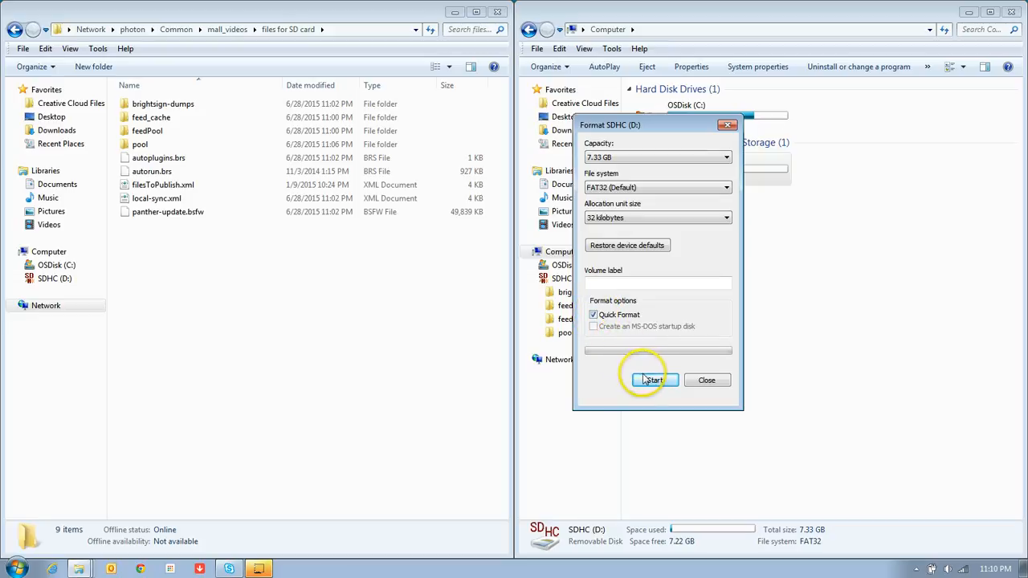
click(652, 379)
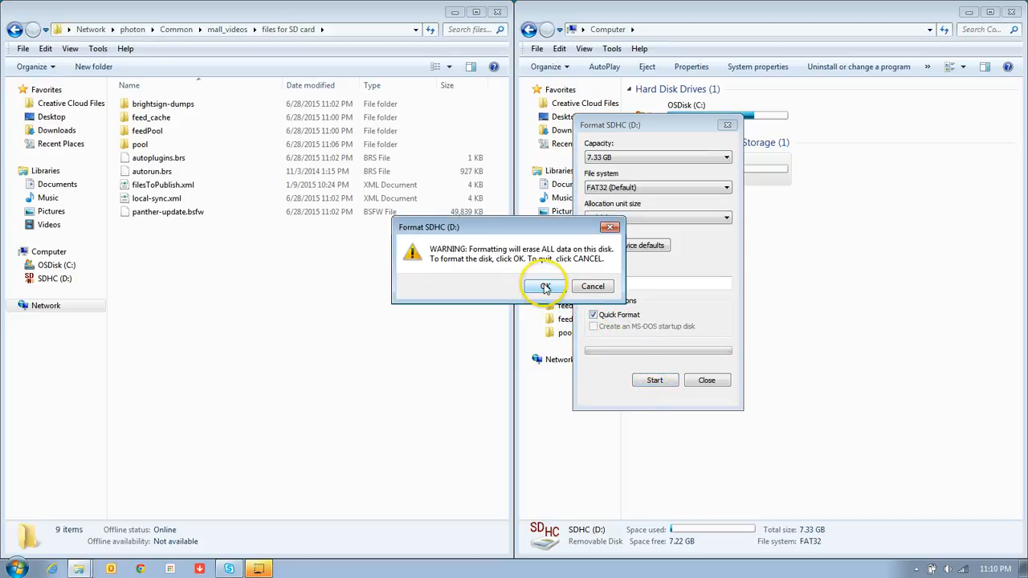
click(545, 286)
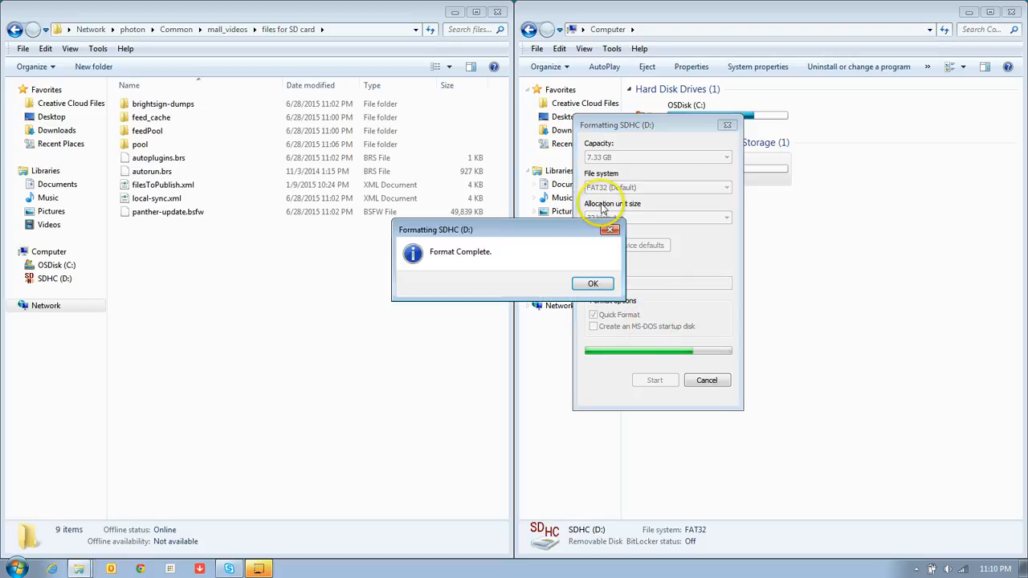
click(593, 282)
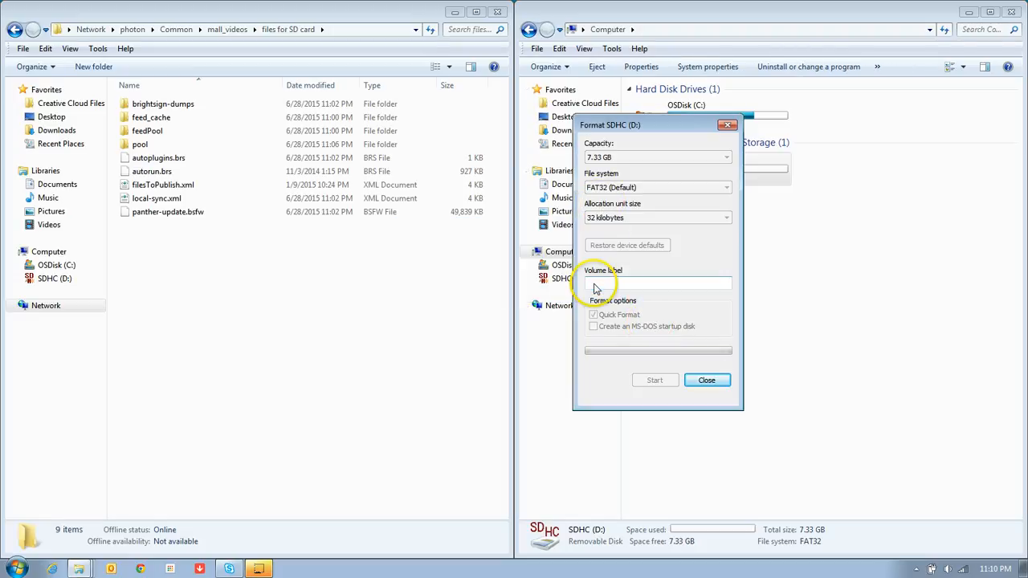
click(707, 379)
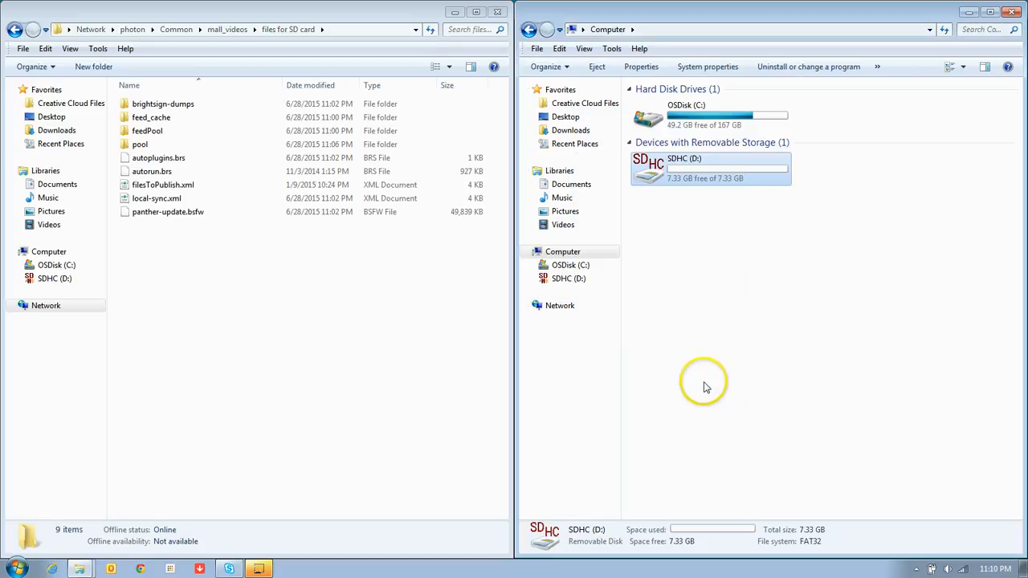
double_click(710, 169)
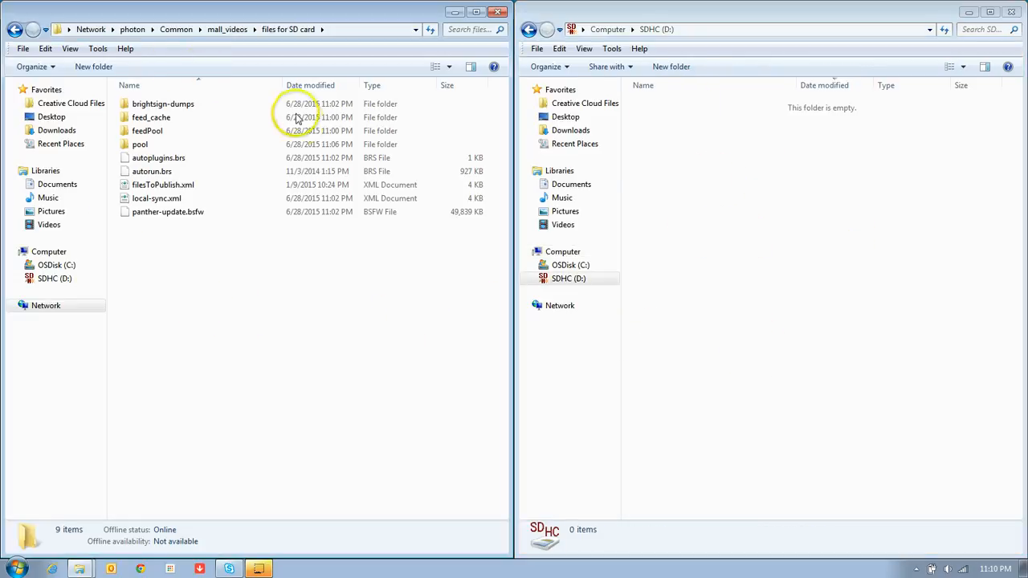
Select all nine items in 'files for SD card' and copy them for pasting onto the SD card
click(162, 185)
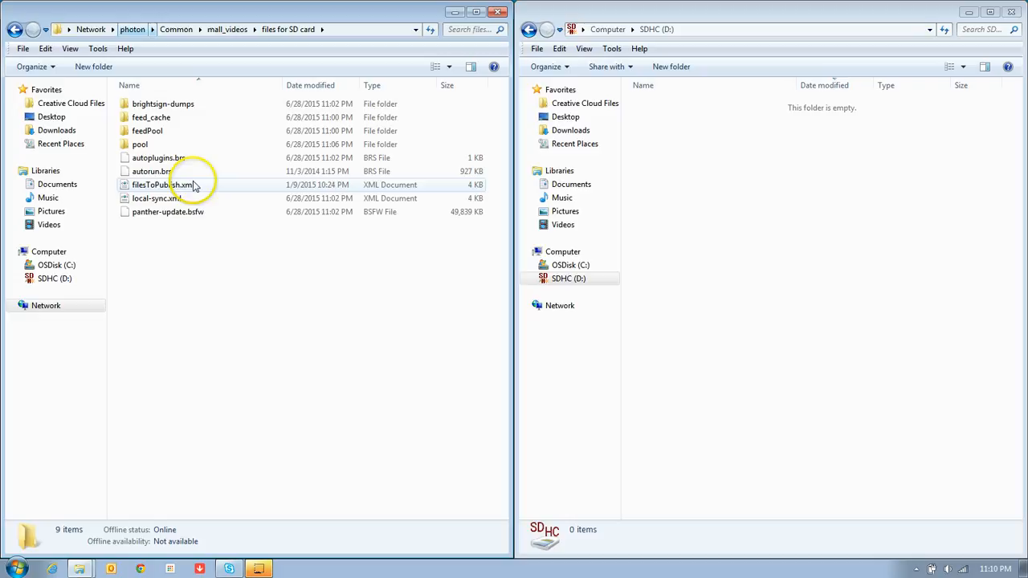
key(ctrl+a)
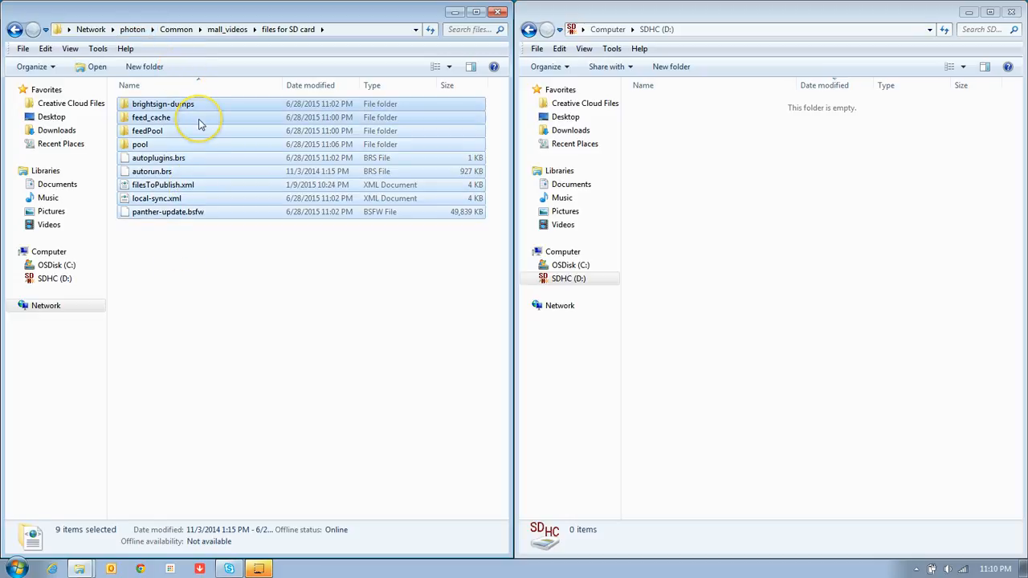
right_click(201, 121)
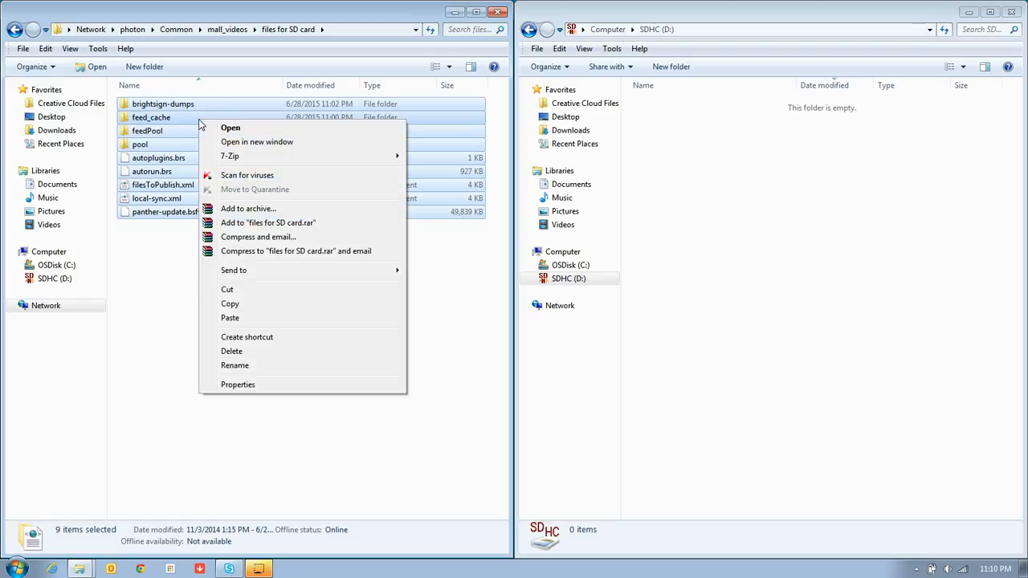
click(230, 304)
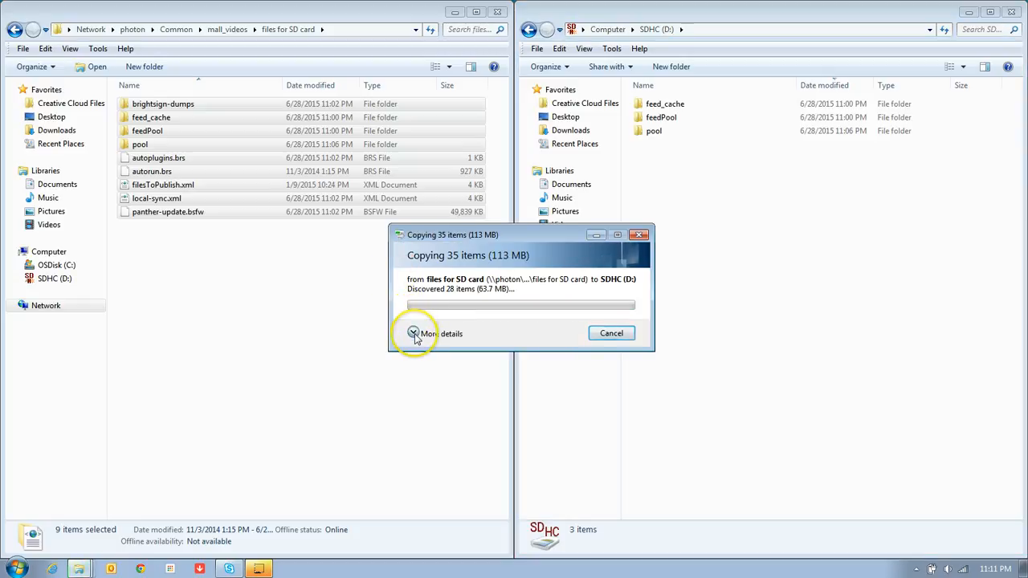
Show copy details and wait for all 35 files (113 MB) to finish copying
click(435, 332)
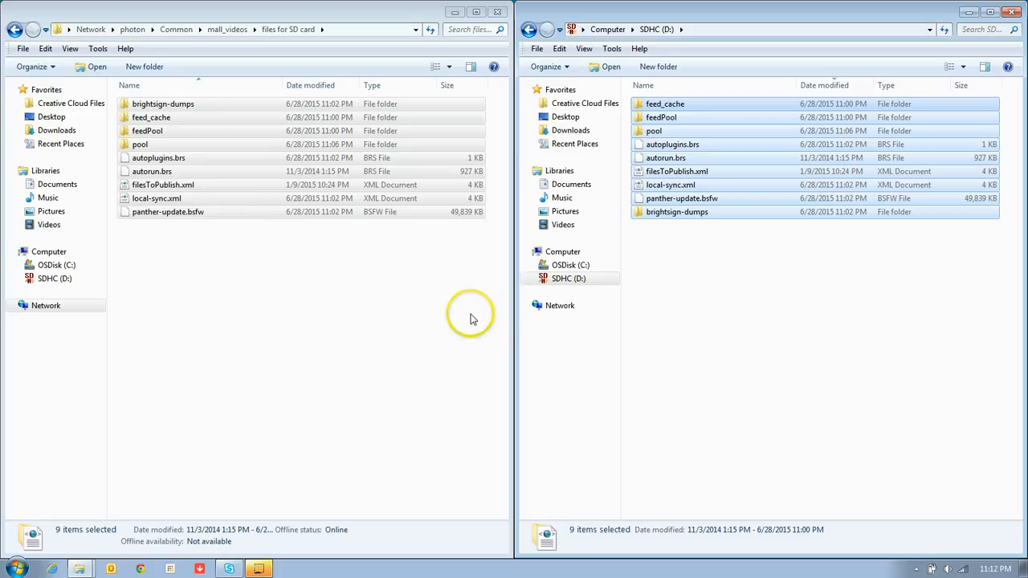
click(657, 29)
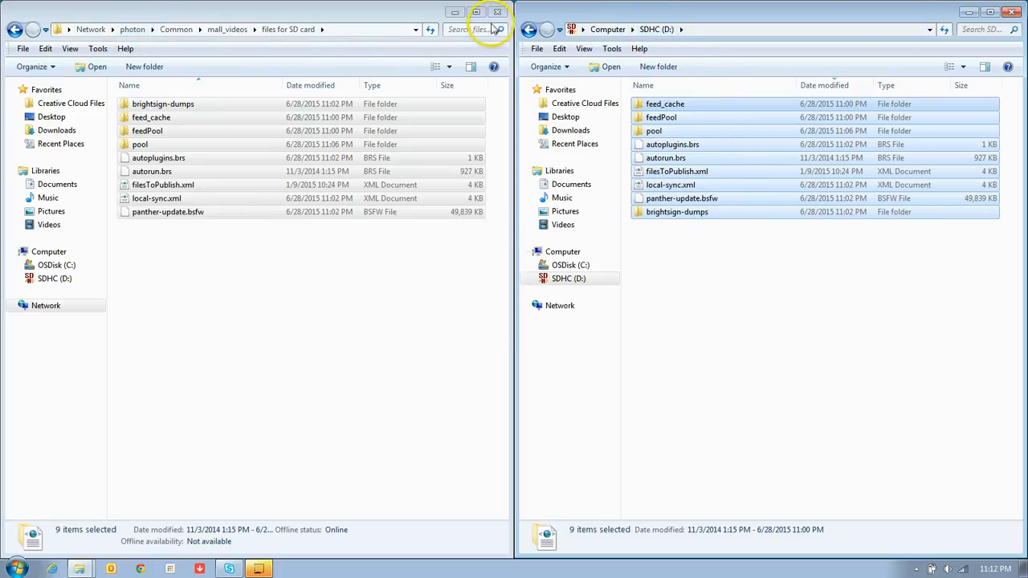
Close the network folder window, return to Computer, and eject SDHC (D:)
click(496, 11)
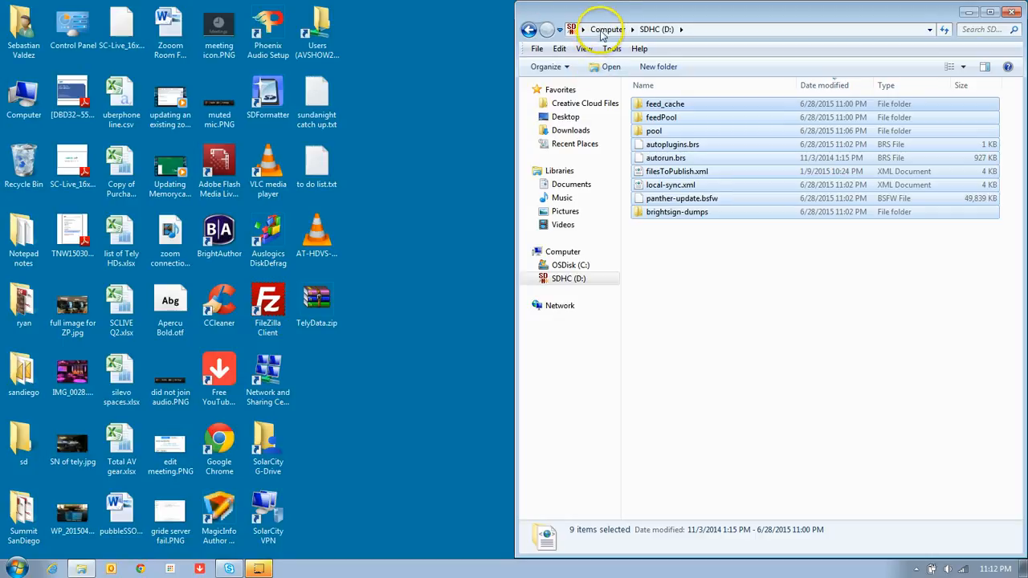
click(608, 29)
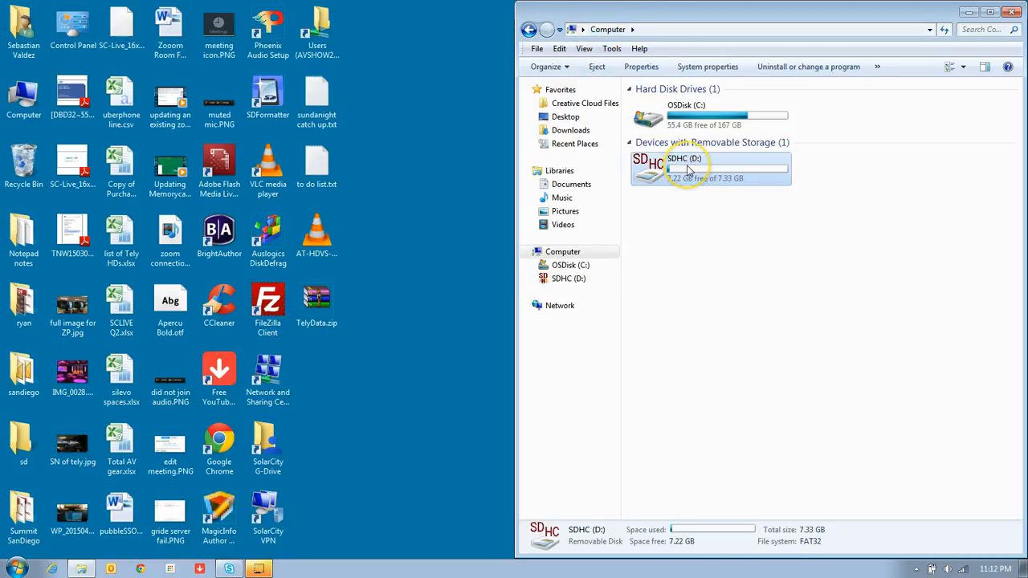
right_click(710, 169)
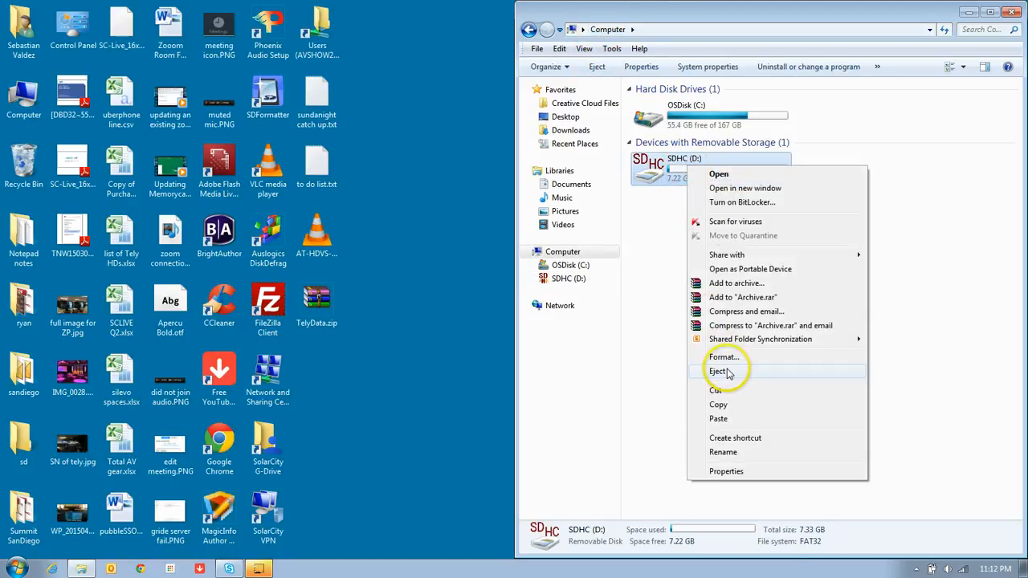
click(717, 371)
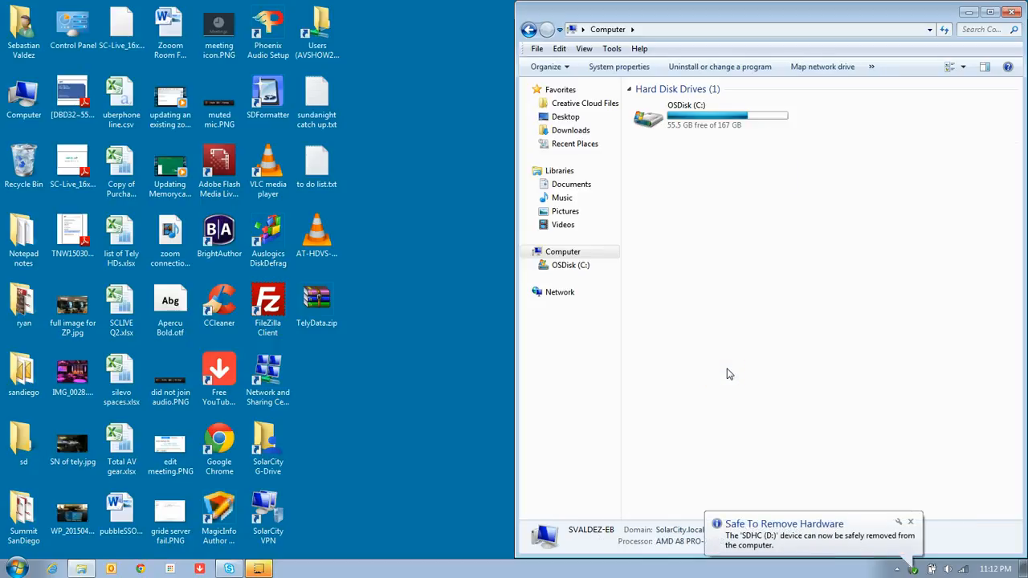